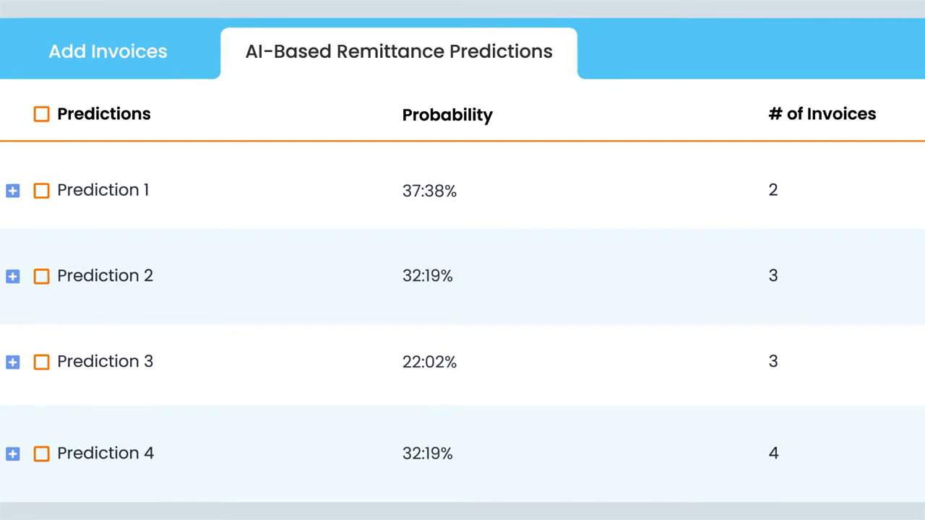
left_click(15, 191)
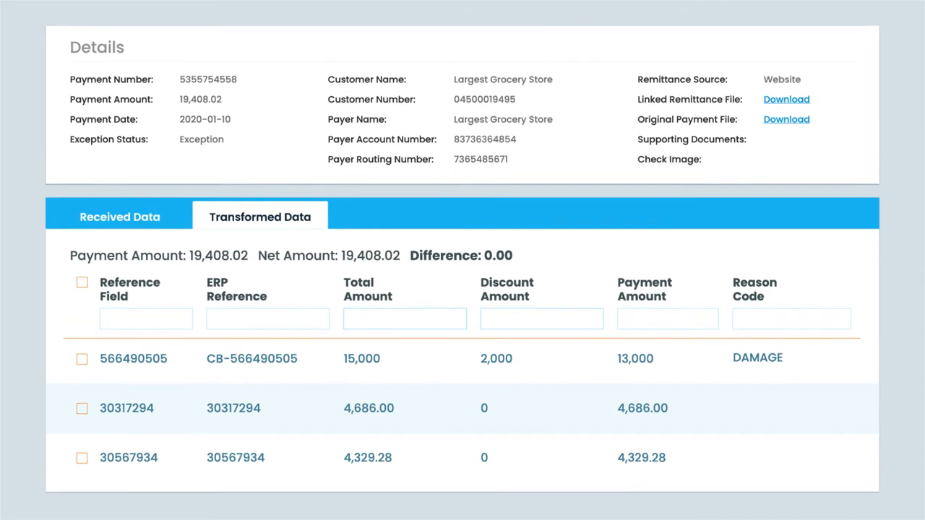
scroll("down", 3)
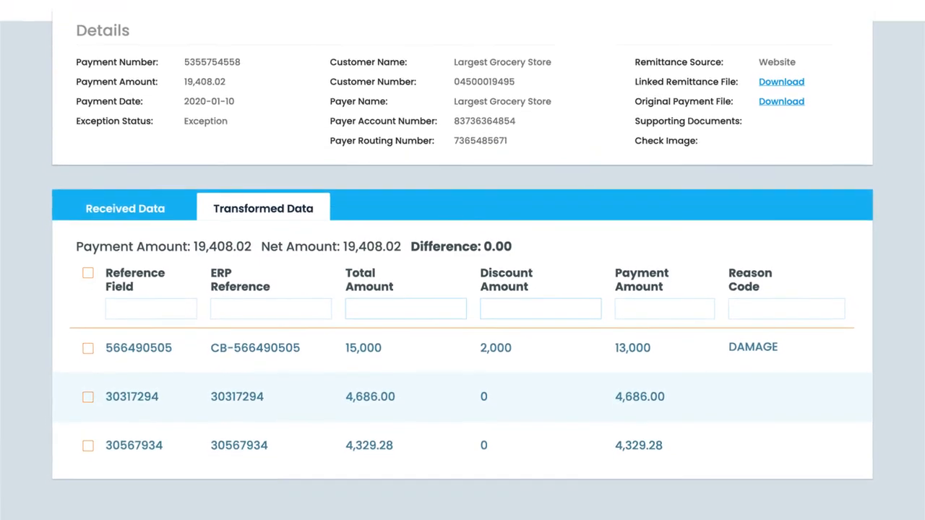